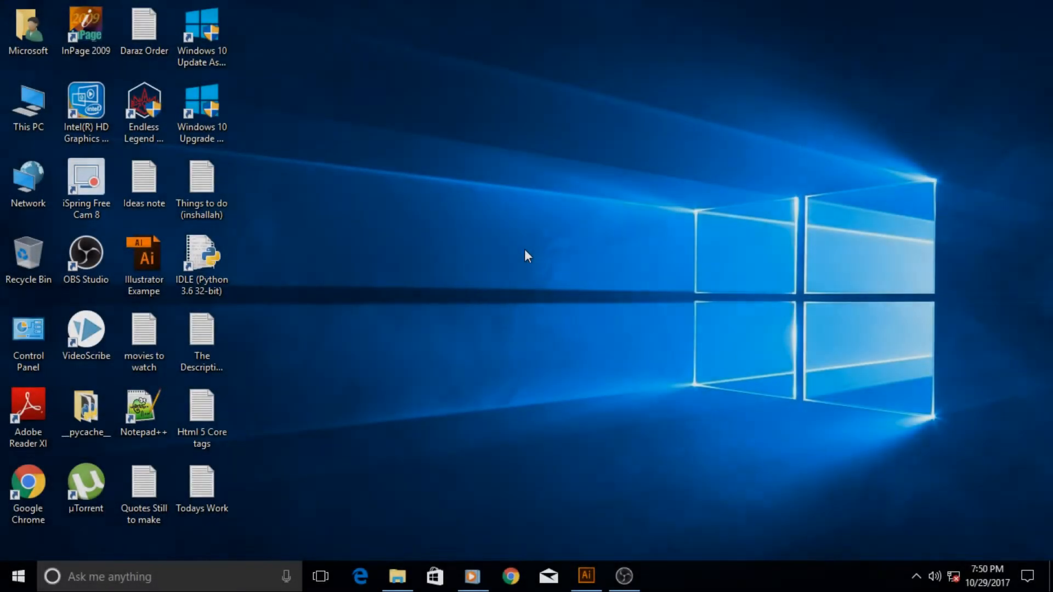
Bring the Illustrator Example document forward from the taskbar
click(586, 576)
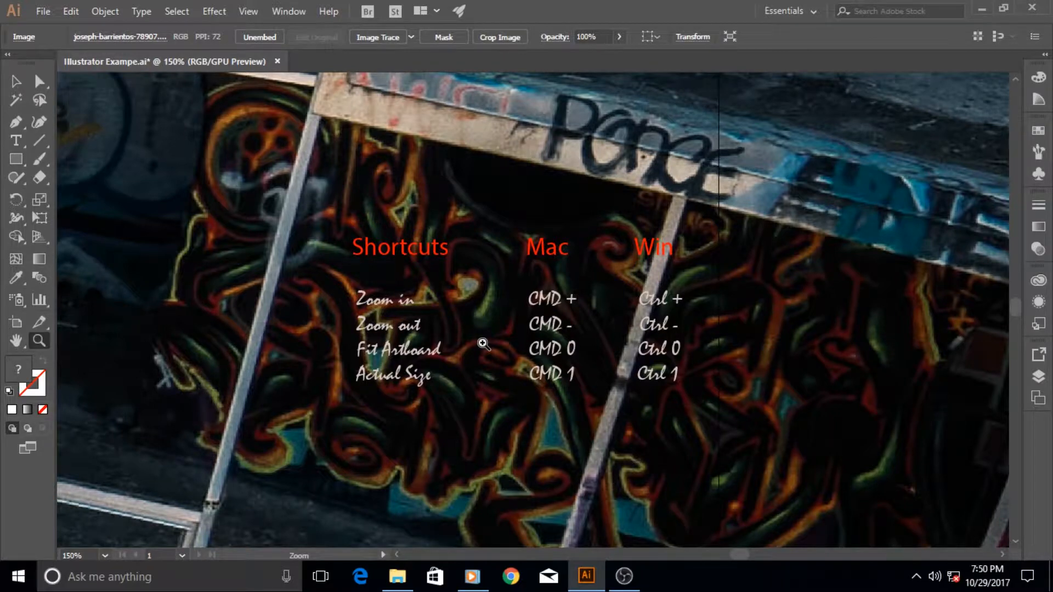
mouse_move(606, 250)
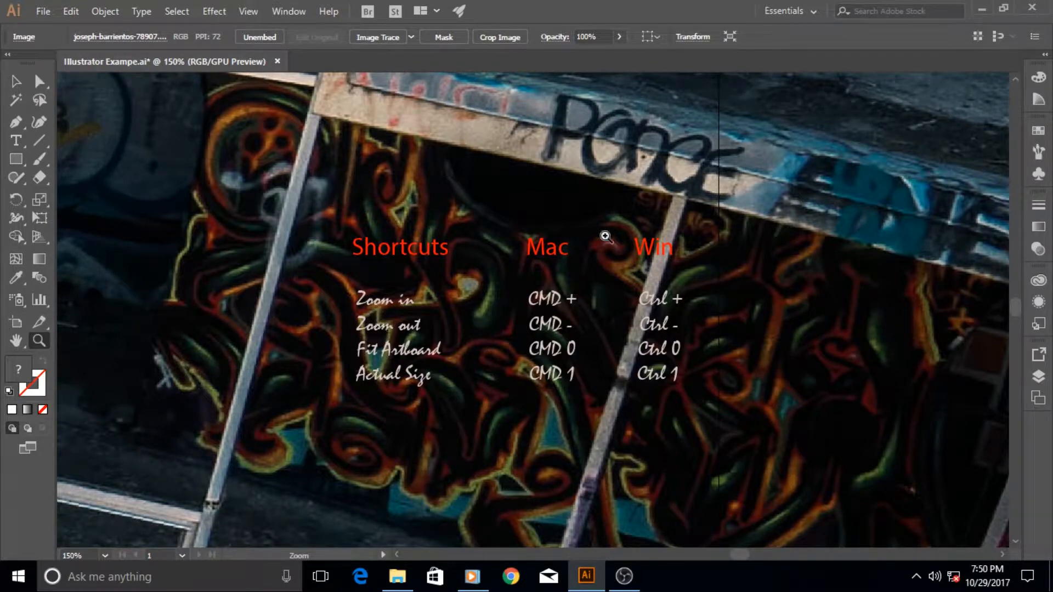
mouse_move(524, 385)
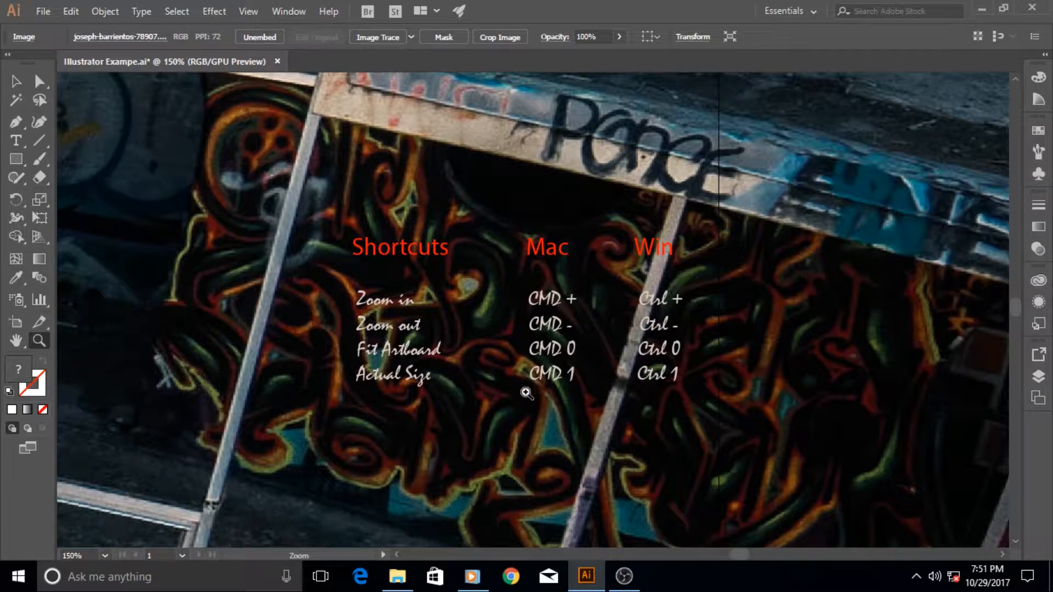
mouse_move(705, 258)
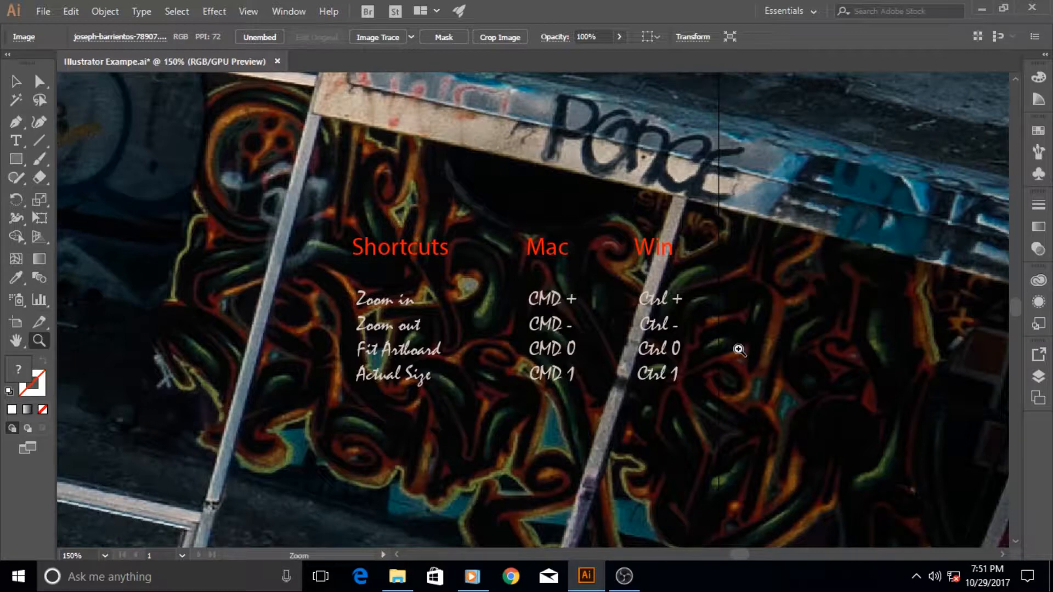
mouse_move(537, 301)
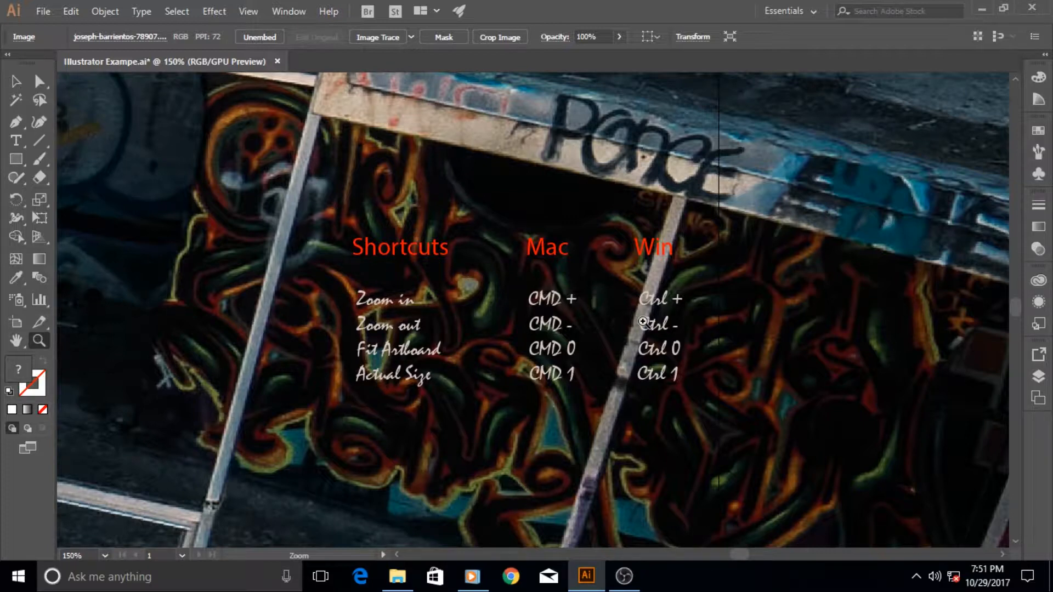
mouse_move(494, 332)
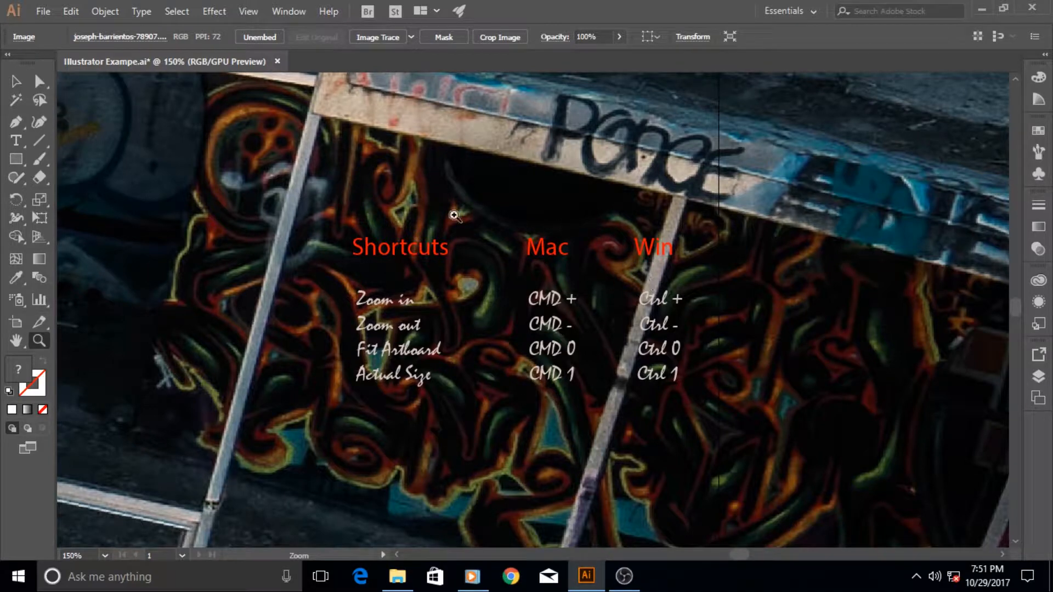
mouse_move(635, 324)
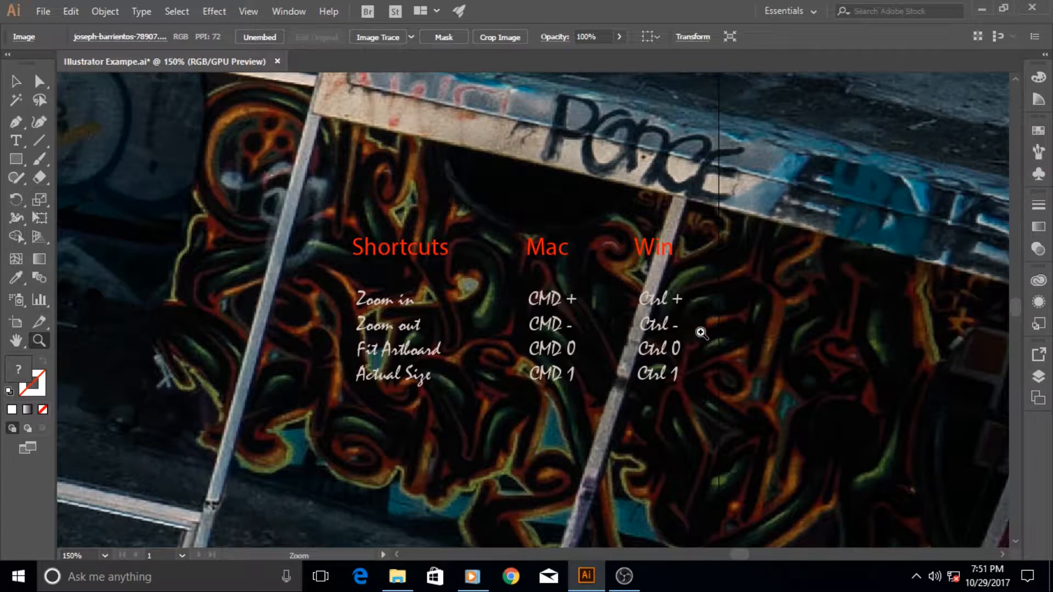
mouse_move(687, 336)
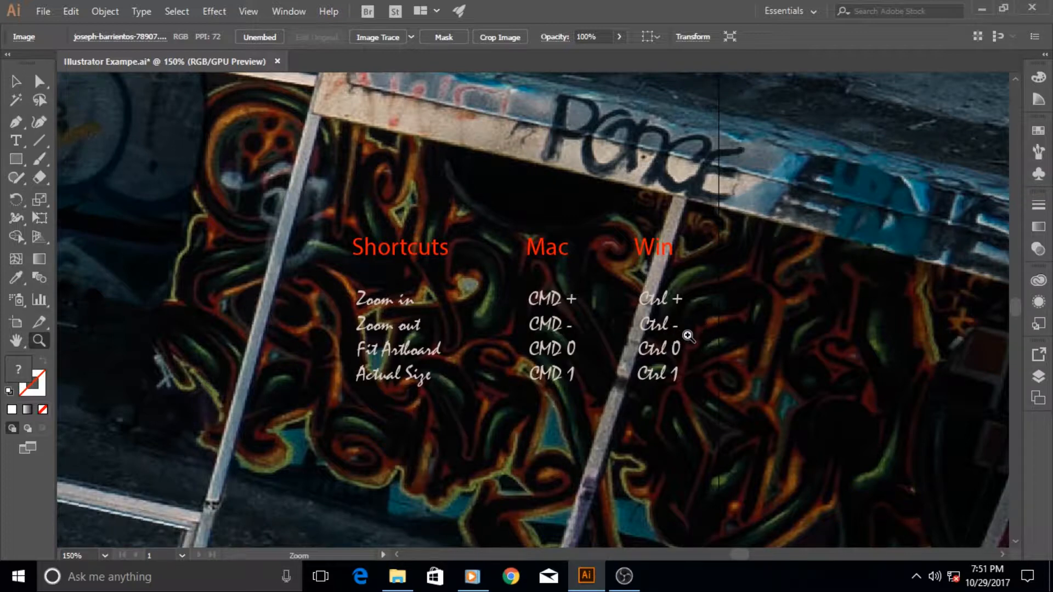
mouse_move(582, 251)
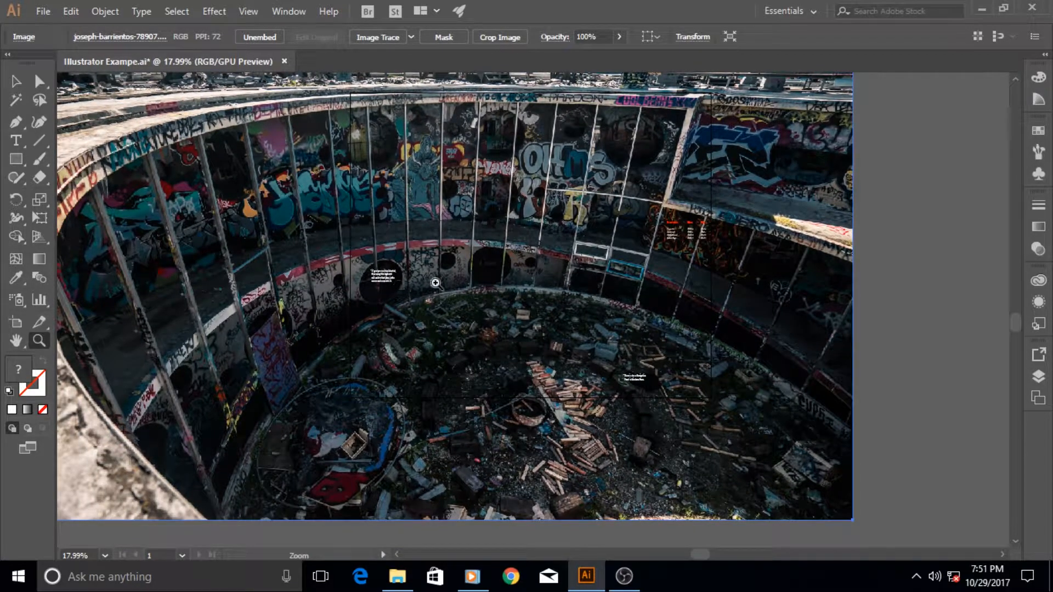
mouse_move(636, 394)
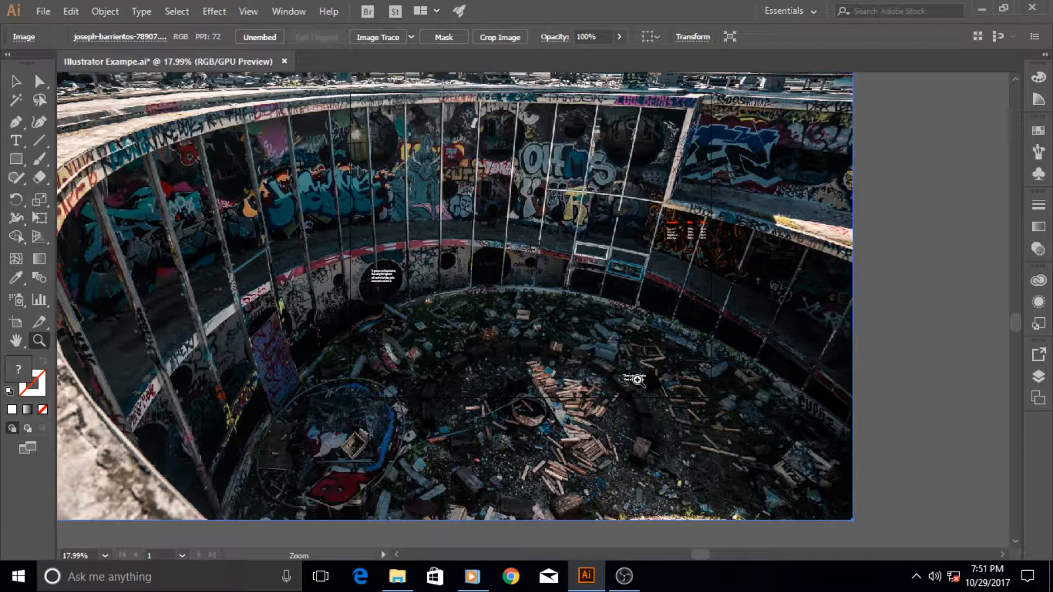
mouse_move(689, 238)
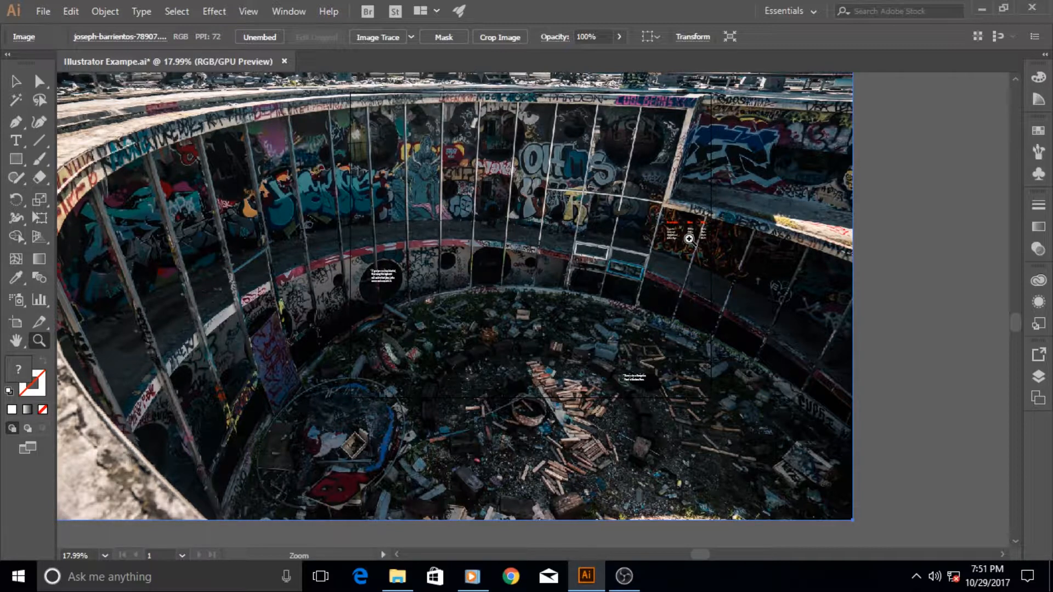
mouse_move(565, 249)
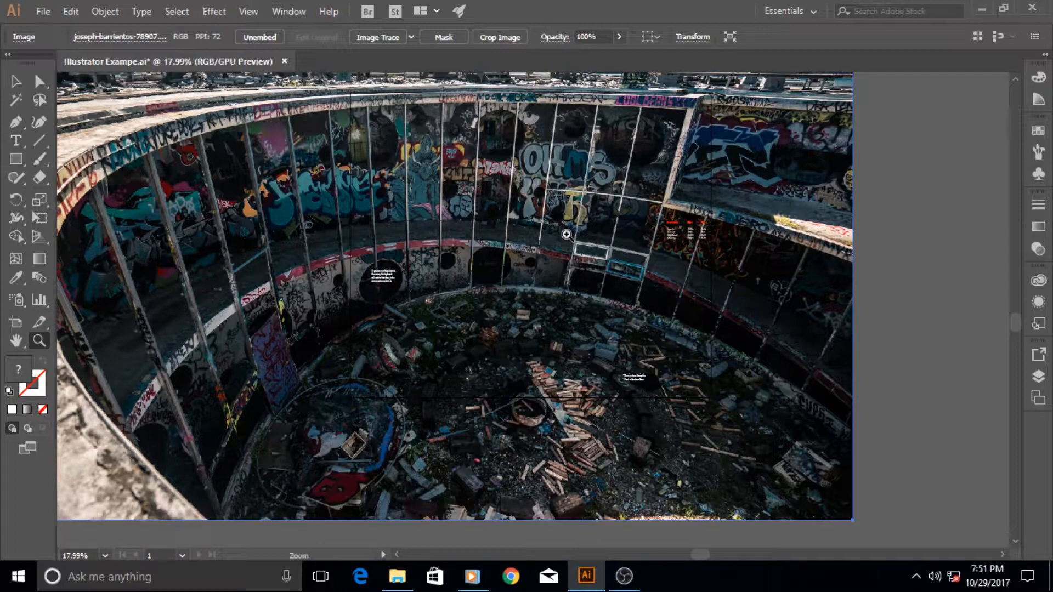
Pan the fitted view to reposition the whole graffiti artwork
drag(566, 234, 530, 269)
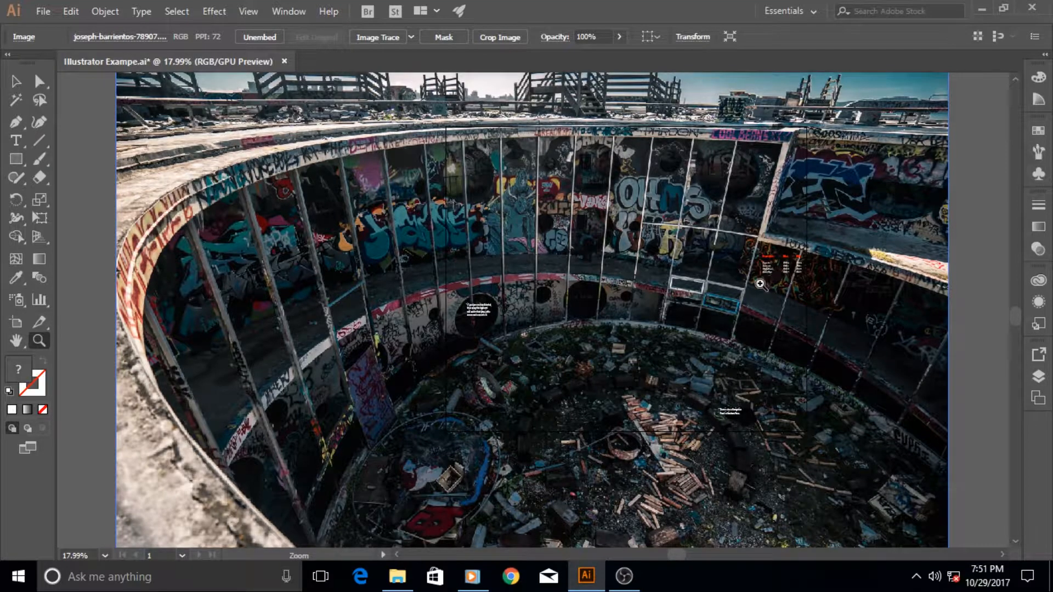
mouse_move(536, 282)
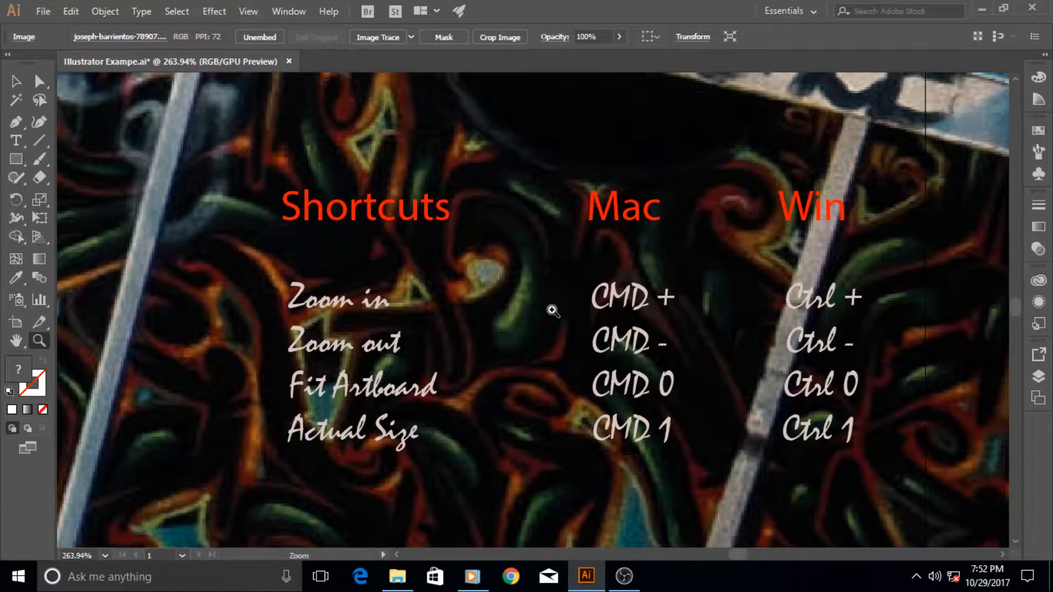
mouse_move(704, 255)
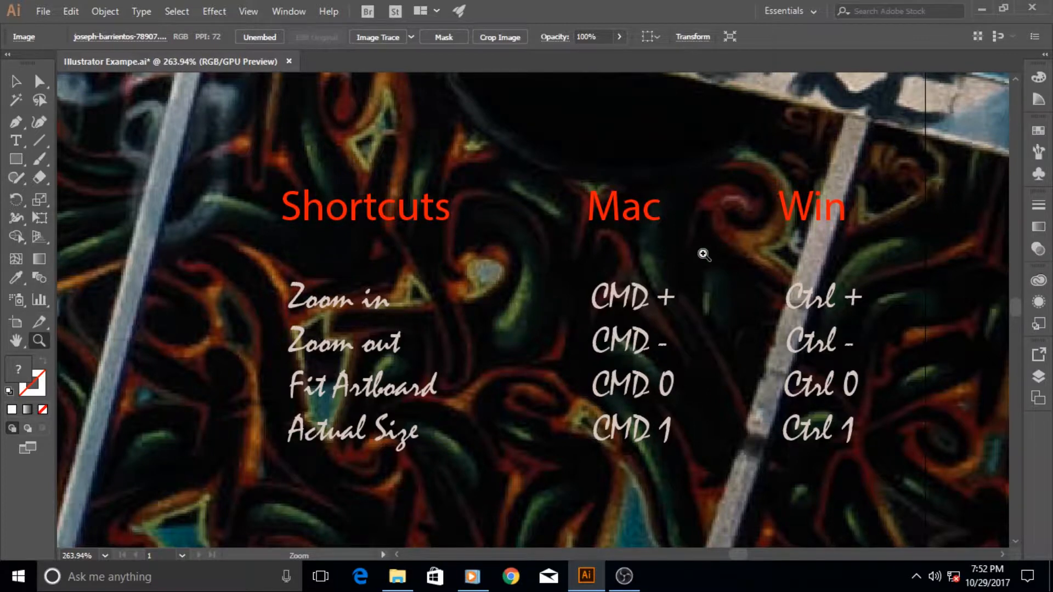
mouse_move(678, 305)
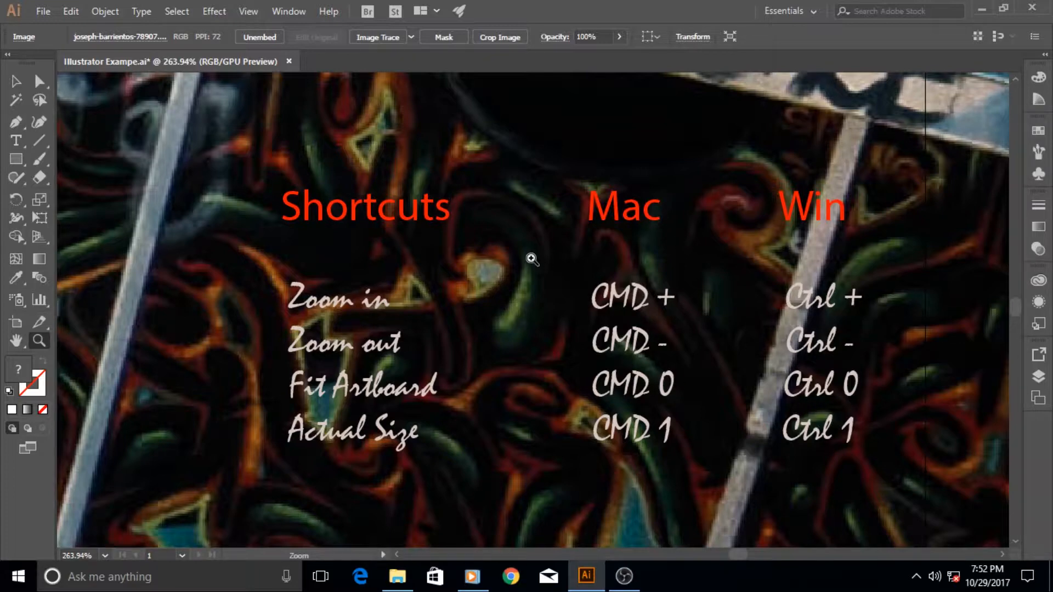
mouse_move(267, 98)
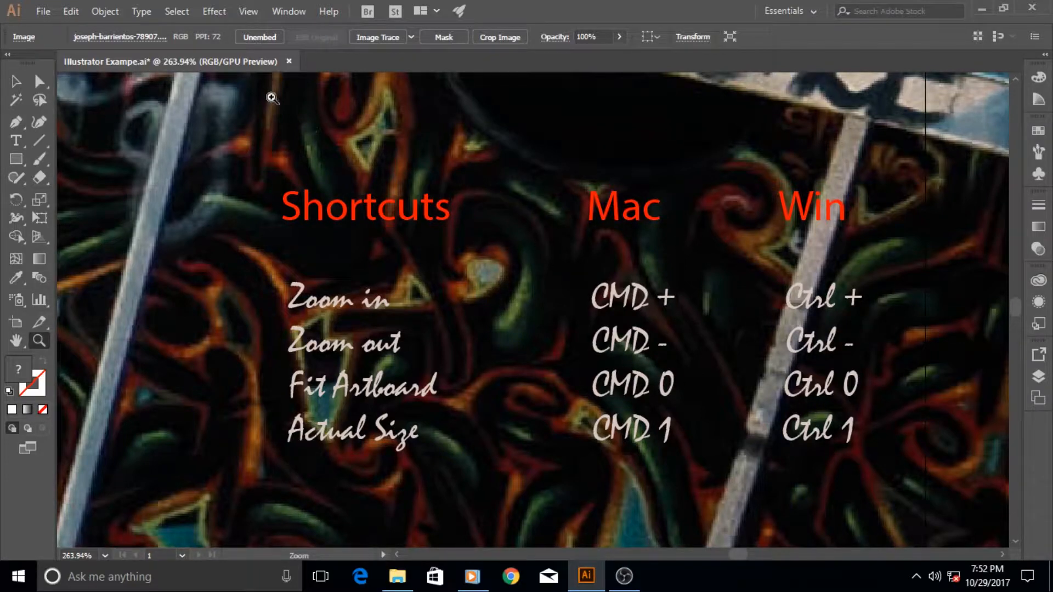
Open the View menu over the close-up of the Shortcuts table
click(248, 11)
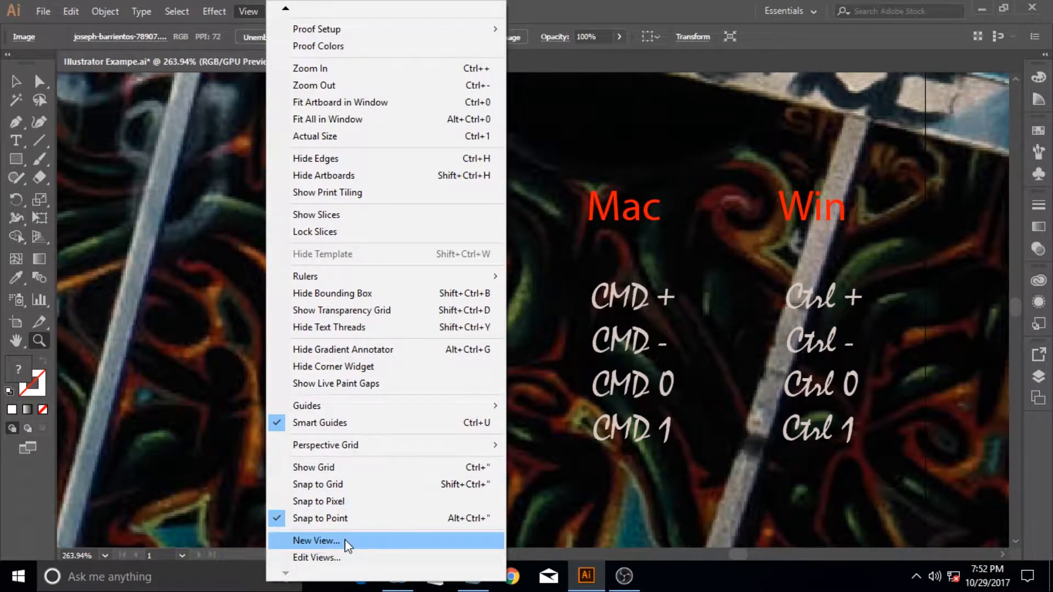
Save the current close-up as a new view named 'Shortcuts View'
click(315, 541)
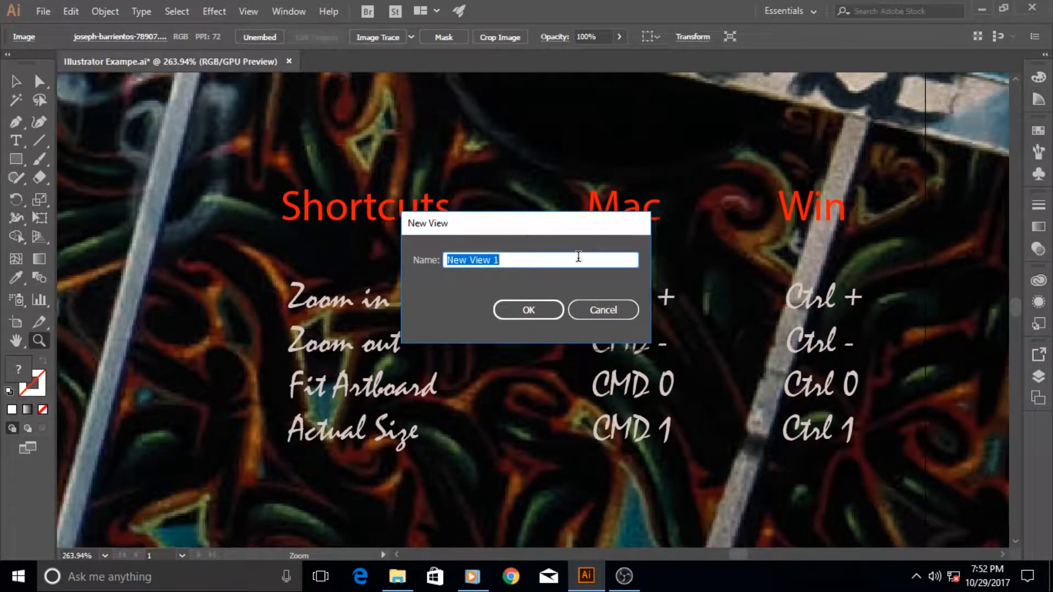
text(Shortcuts)
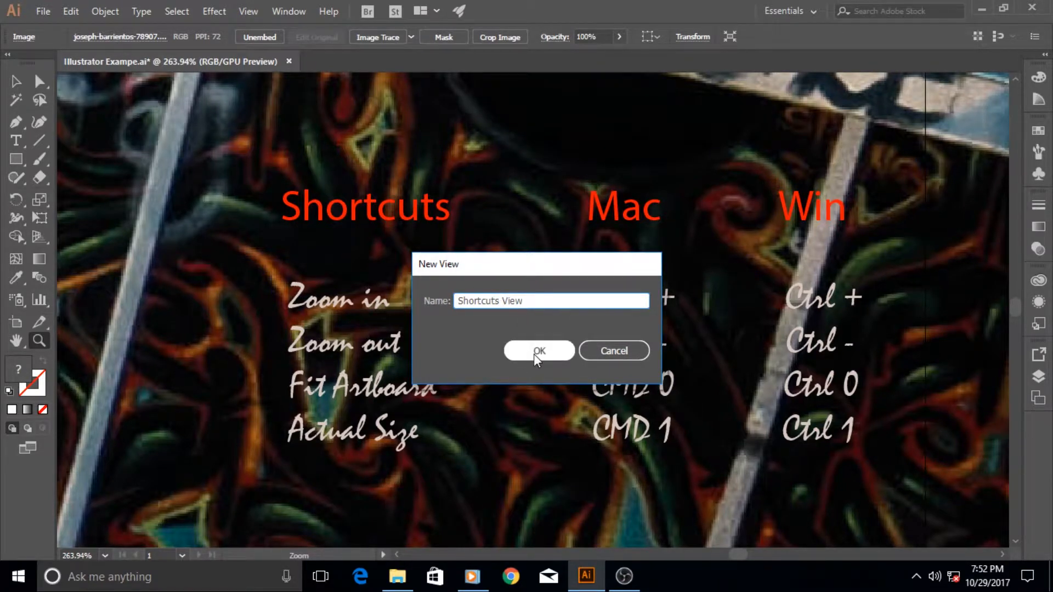
click(539, 351)
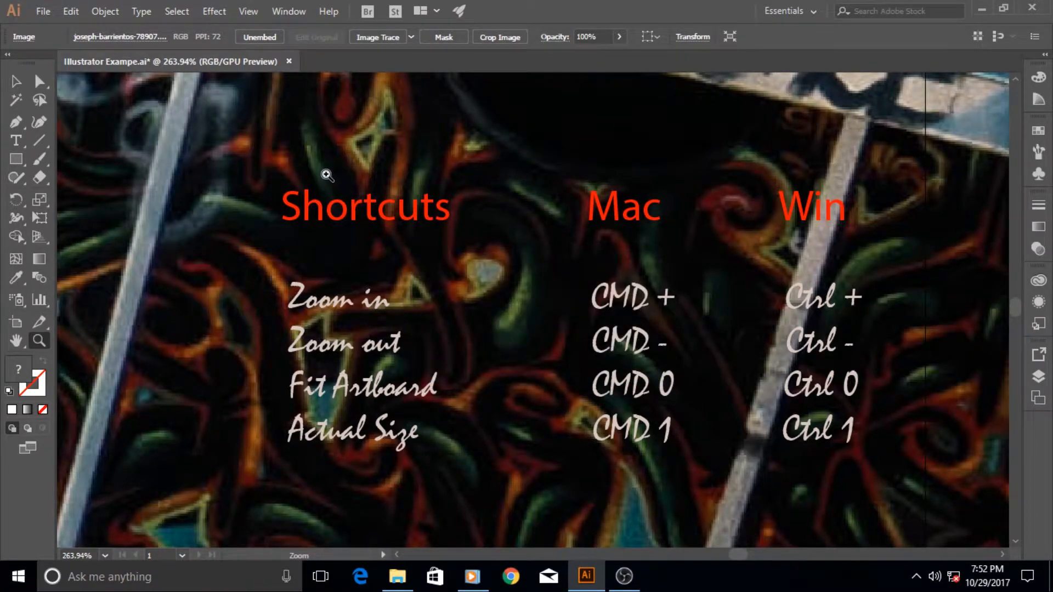
Zoom out from the View menu, then choose Shortcuts View to return
click(248, 11)
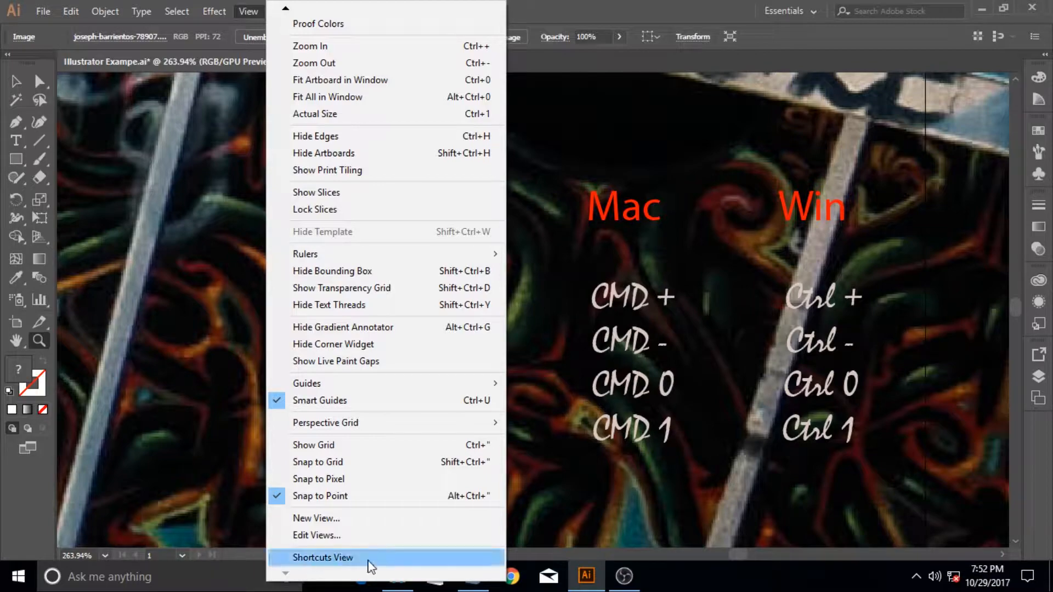
click(322, 557)
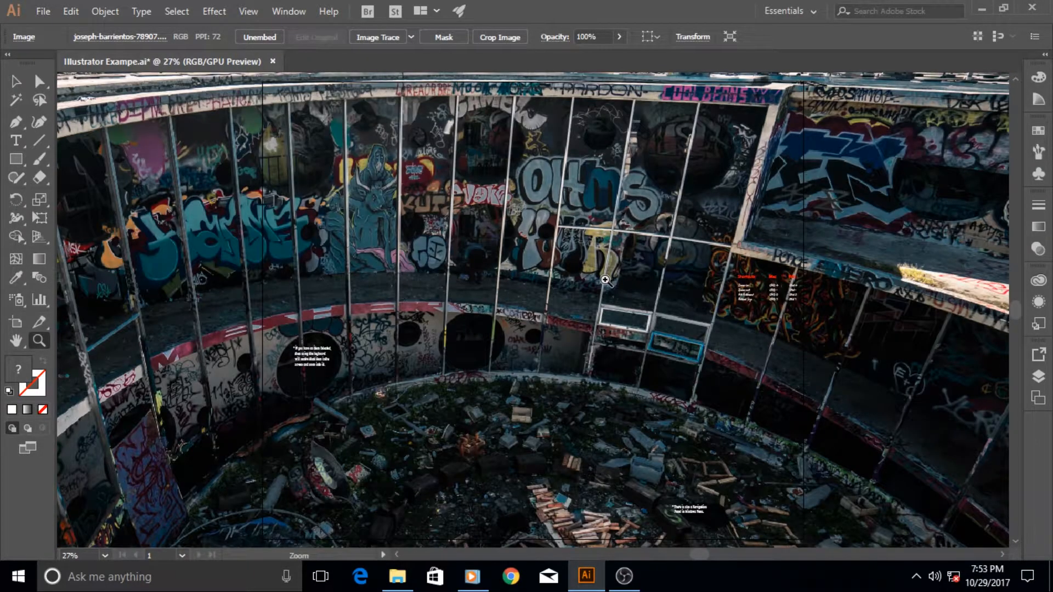
mouse_move(248, 11)
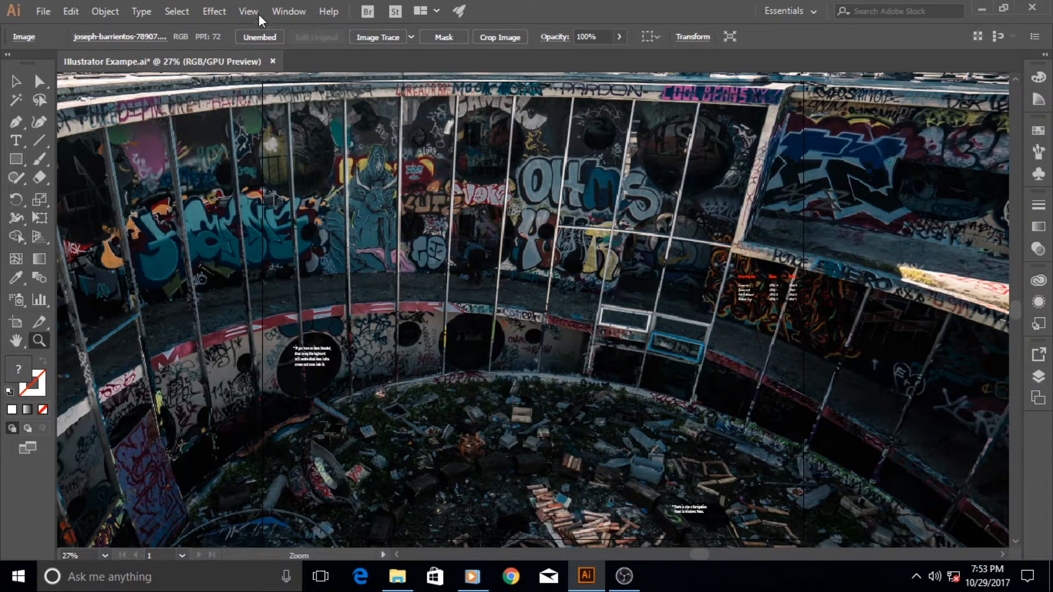
click(248, 11)
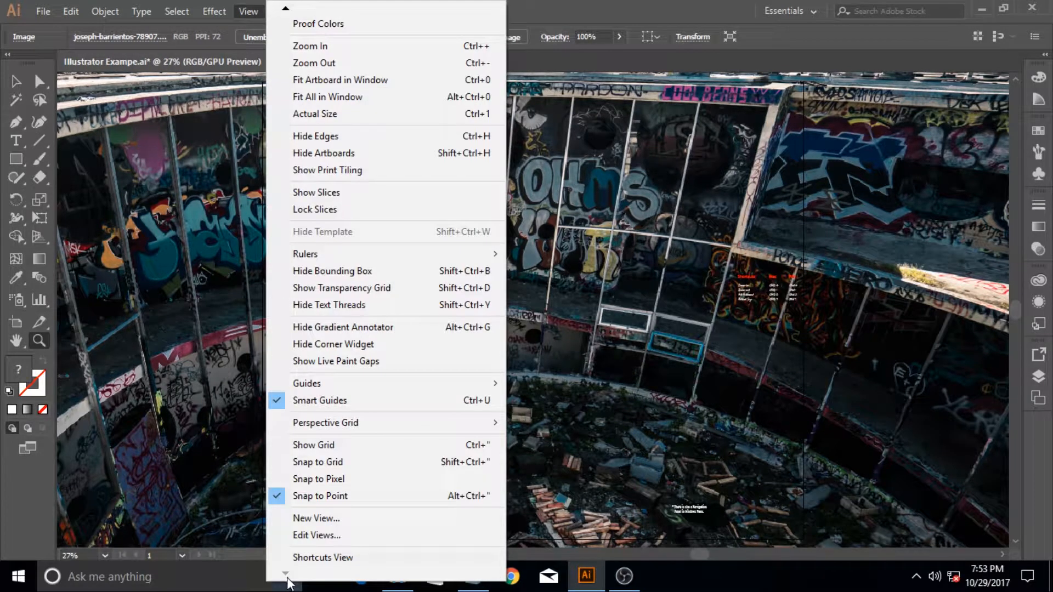
mouse_move(312, 572)
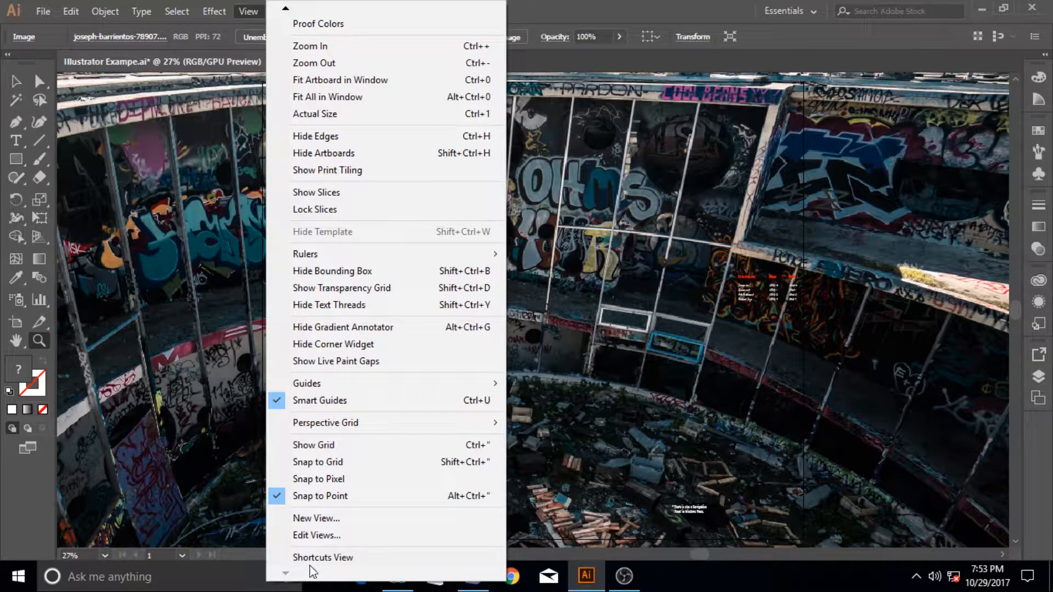
mouse_move(352, 572)
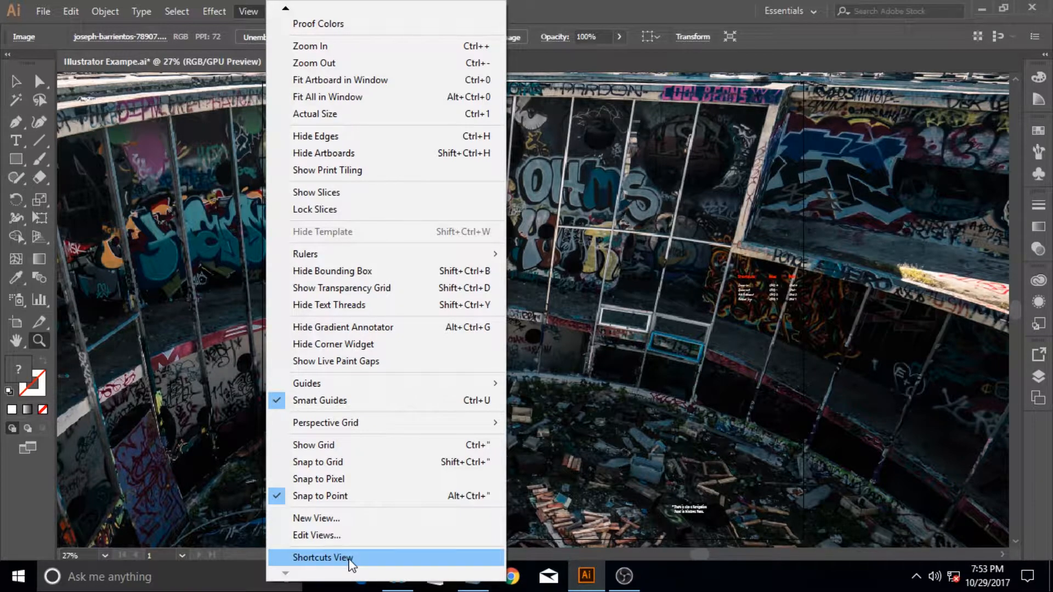
click(318, 557)
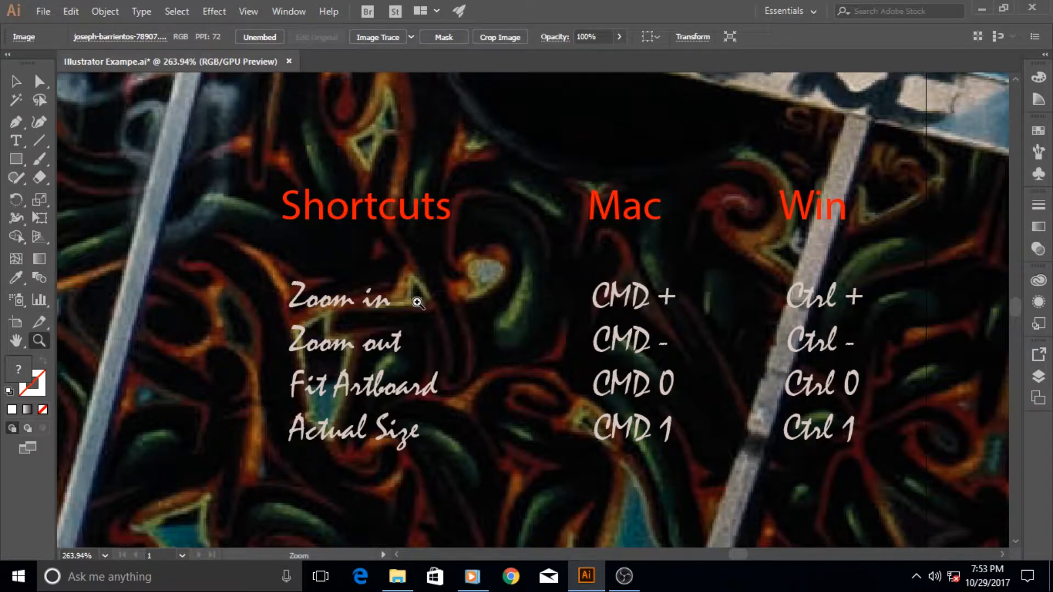
Open the View menu to show the Shortcuts View entry
click(248, 11)
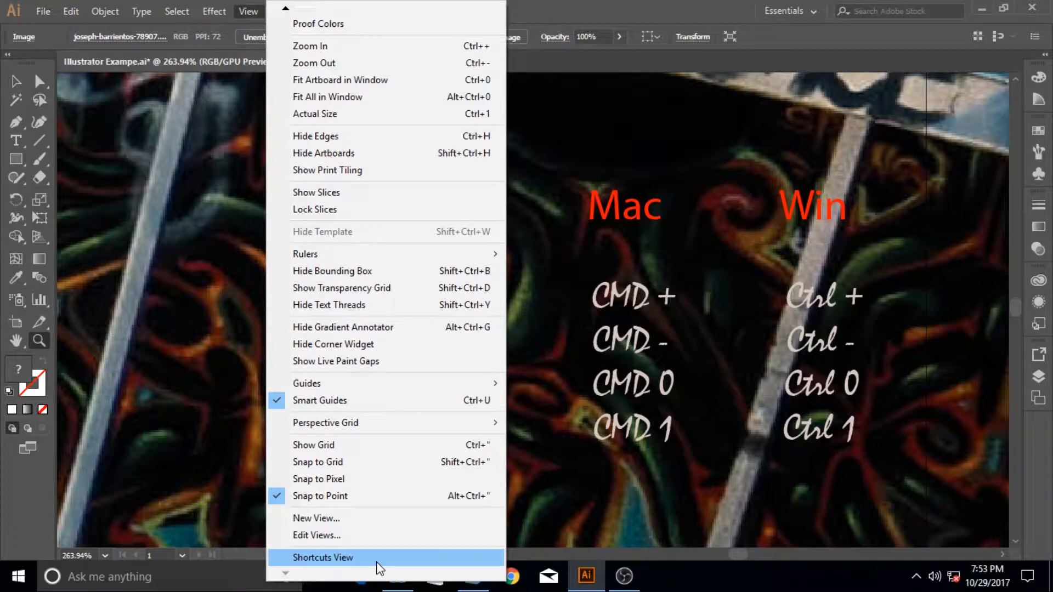
mouse_move(477, 271)
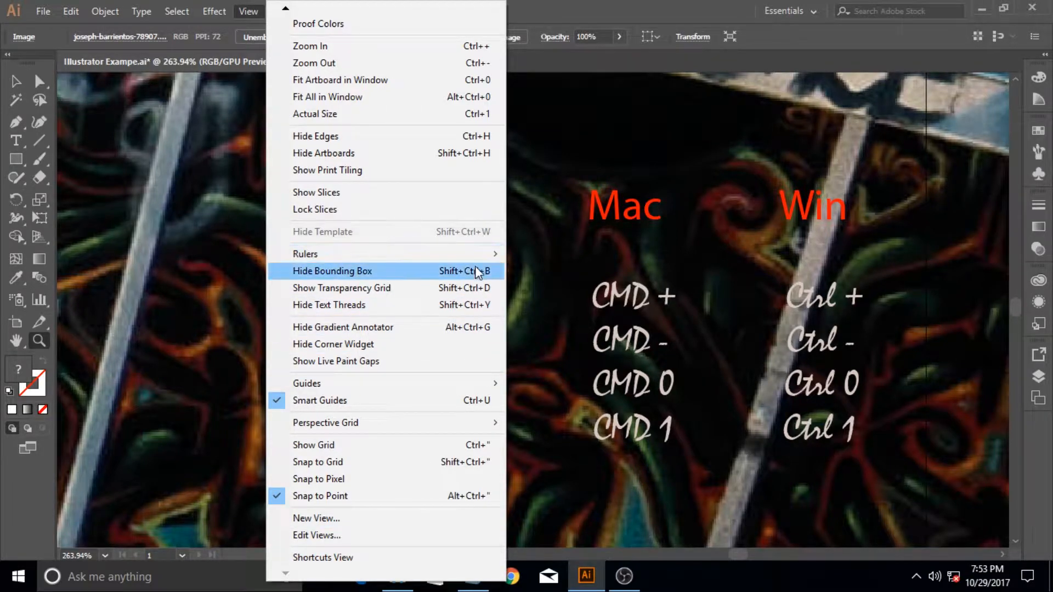
mouse_move(486, 58)
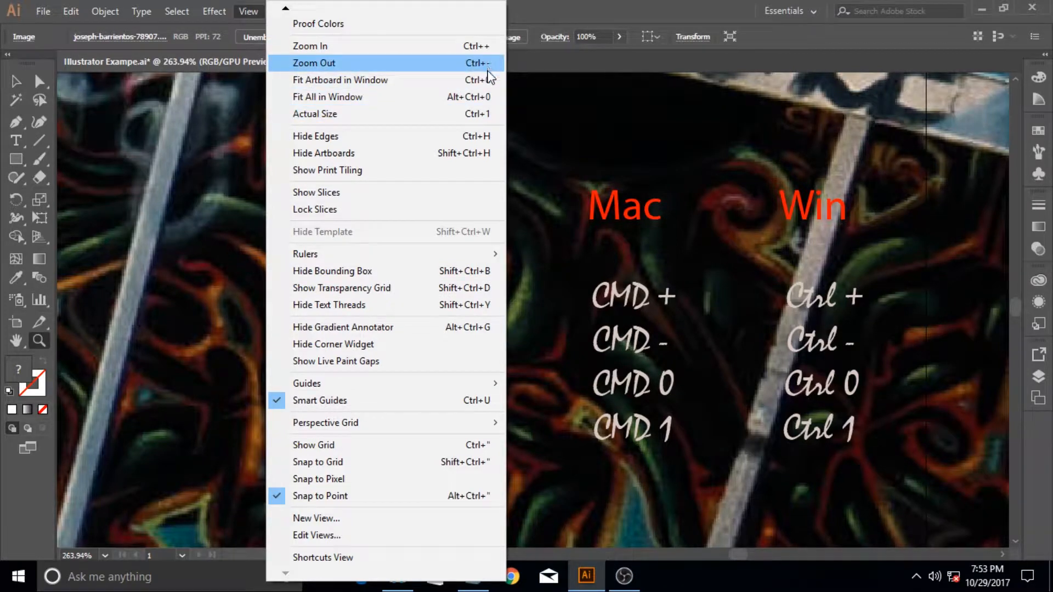
mouse_move(480, 215)
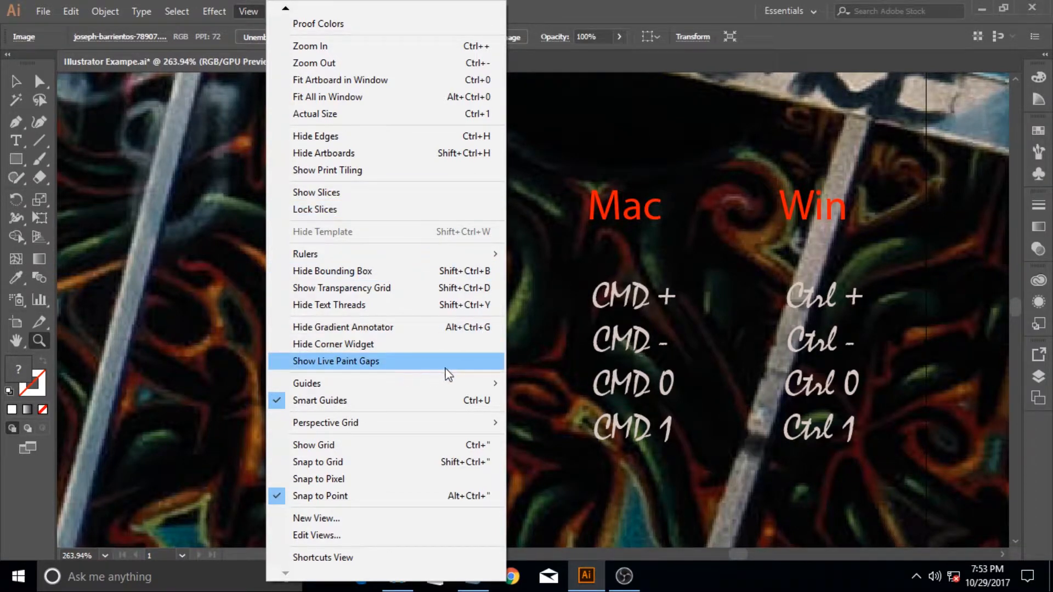
mouse_move(456, 524)
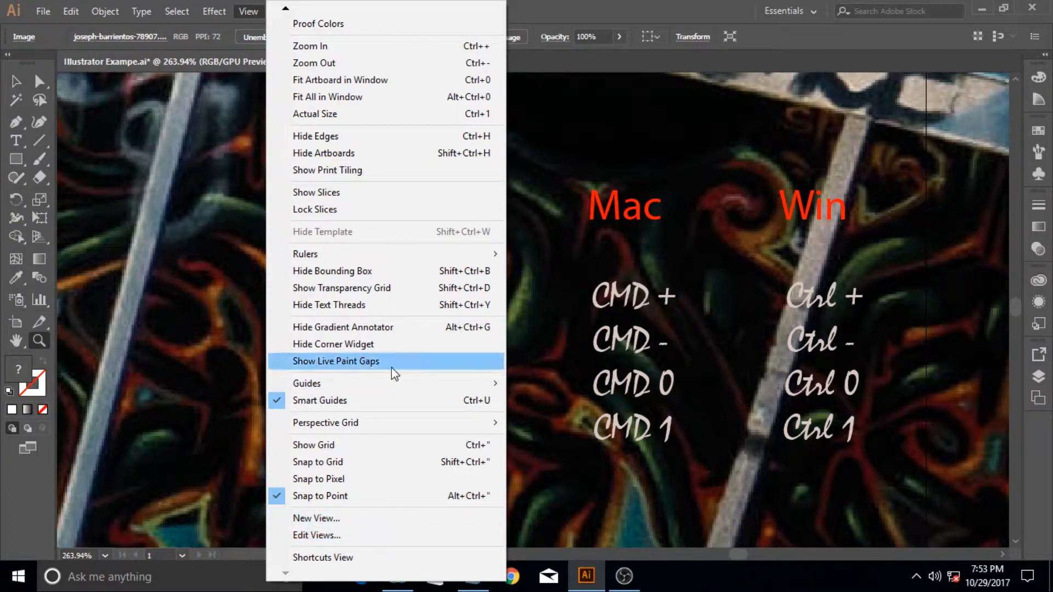
Open the Edit menu showing the undoable new view step
click(65, 11)
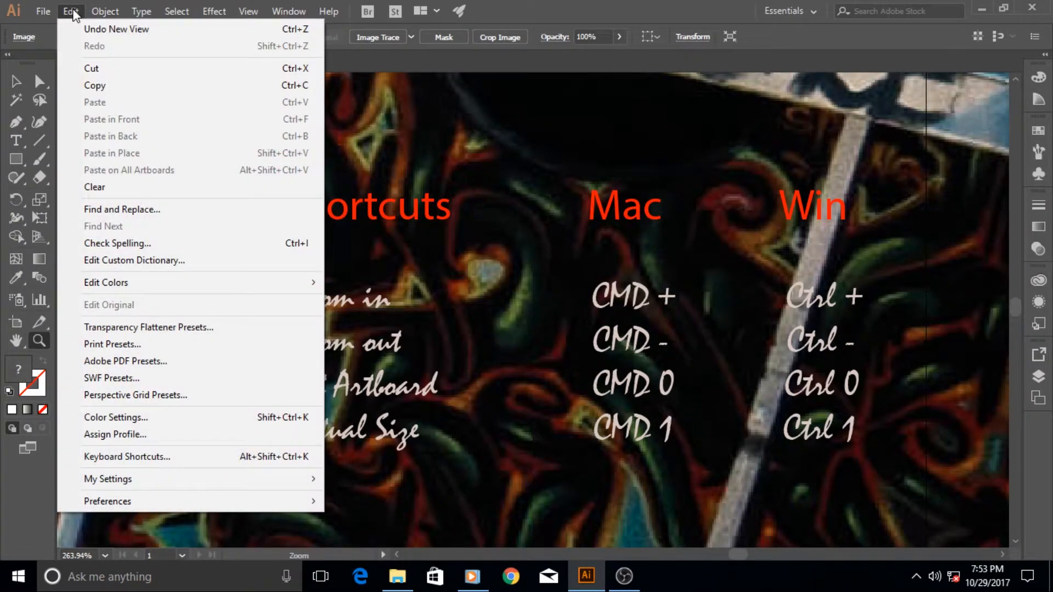
mouse_move(121, 462)
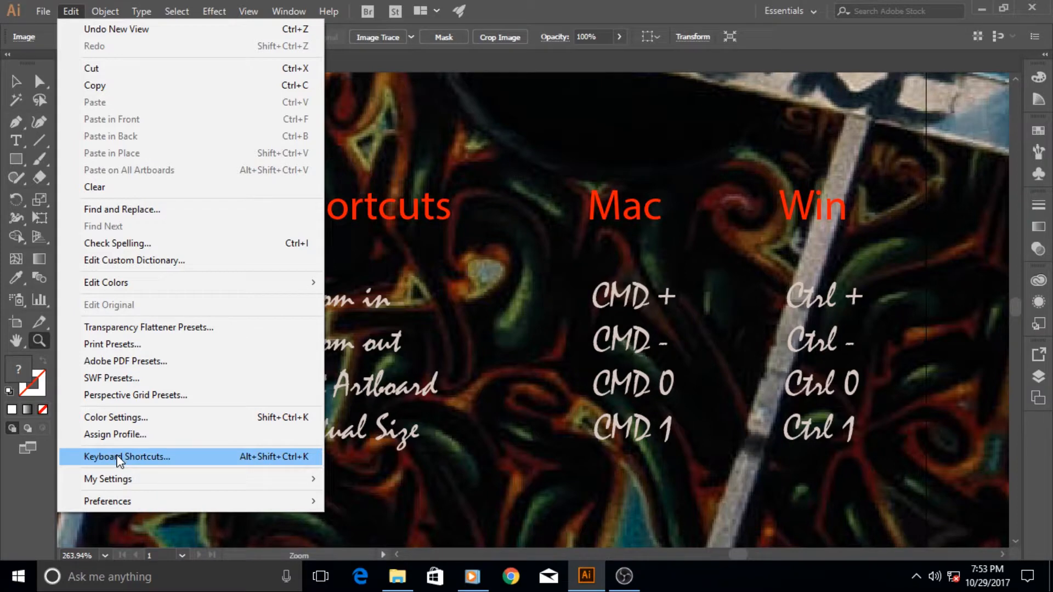
mouse_move(177, 472)
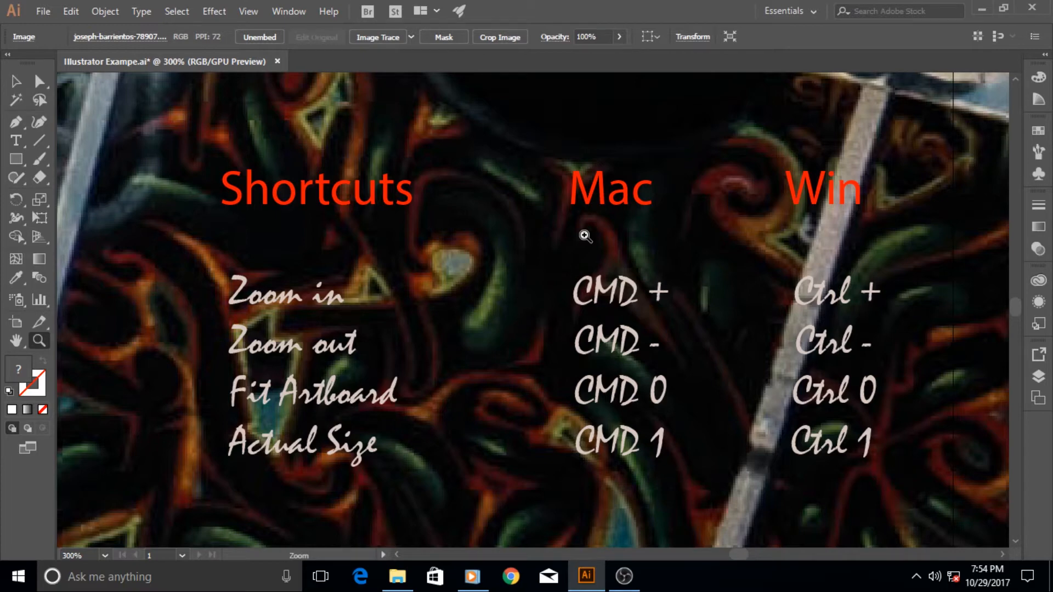
mouse_move(584, 192)
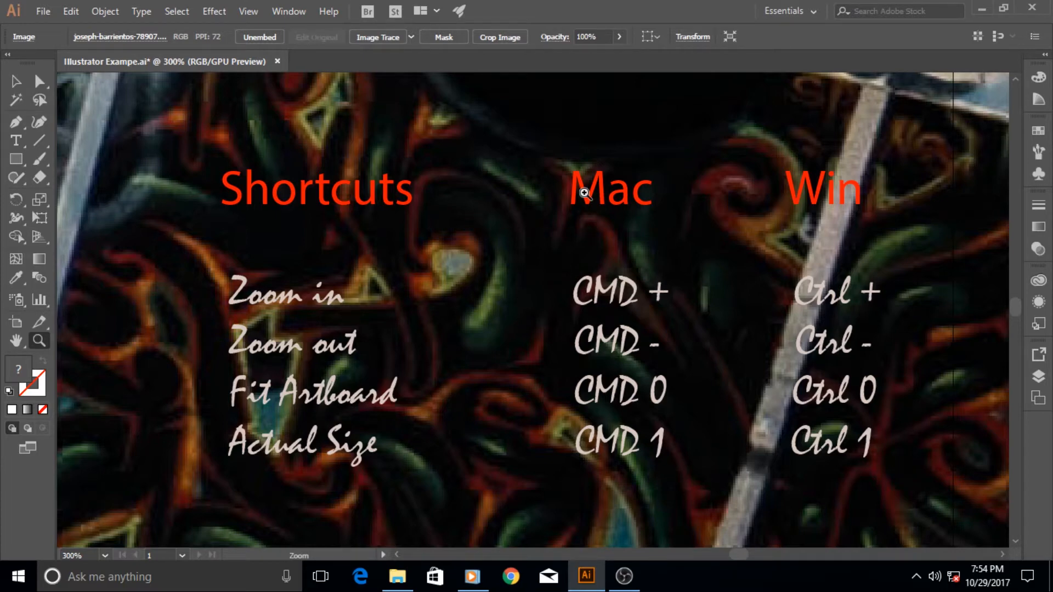